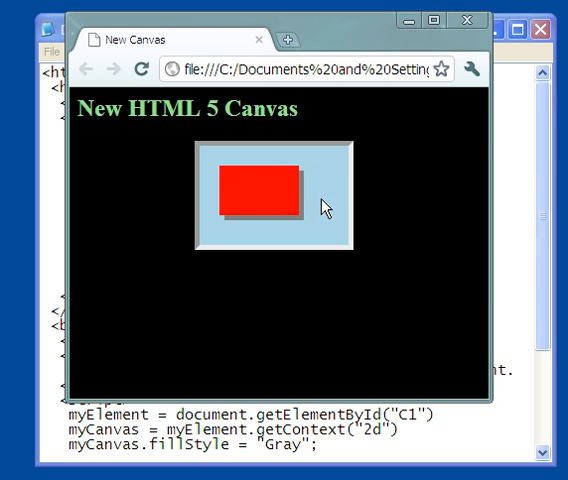
mouse_move(228, 220)
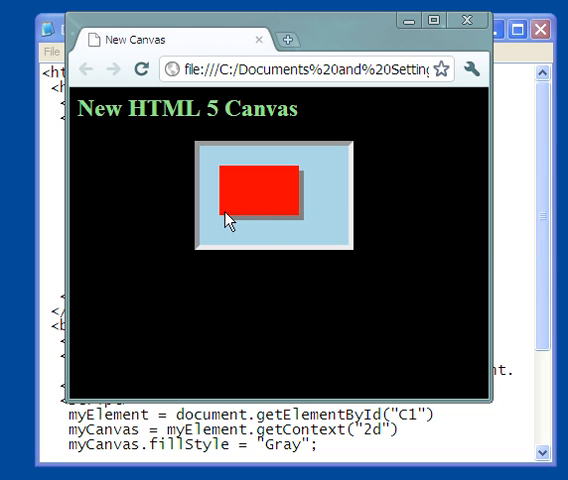
mouse_move(208, 168)
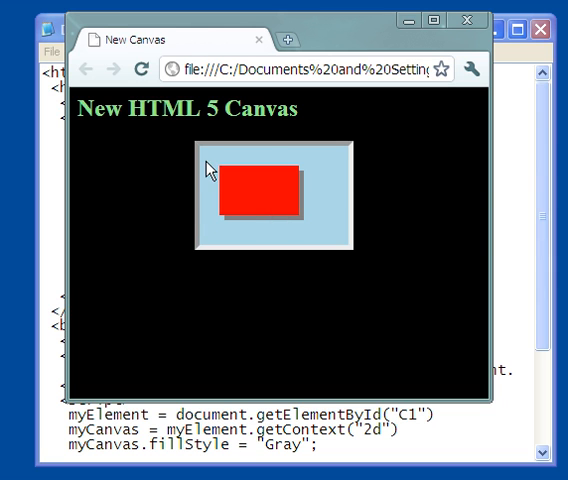
mouse_move(350, 178)
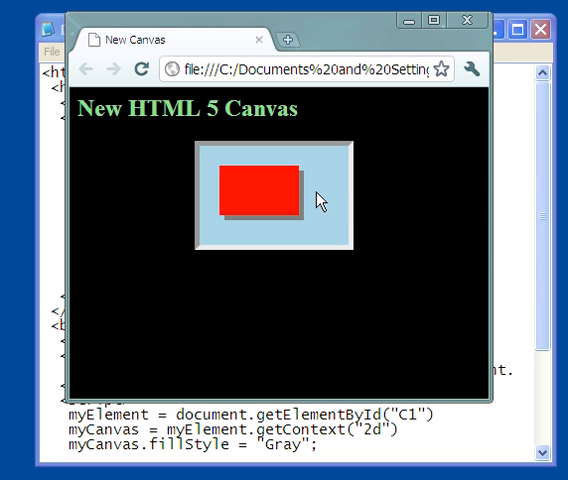
mouse_move(308, 196)
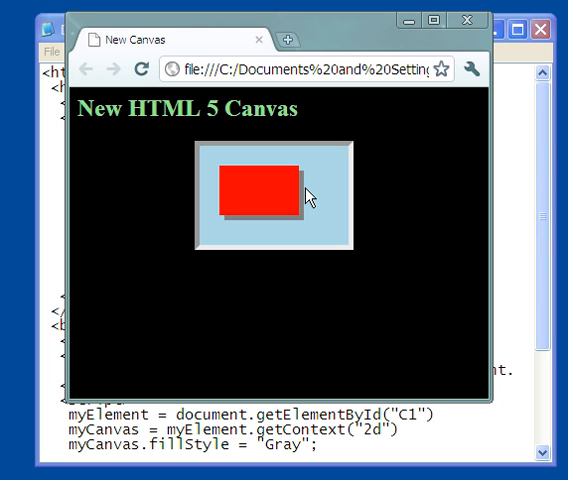
mouse_move(292, 194)
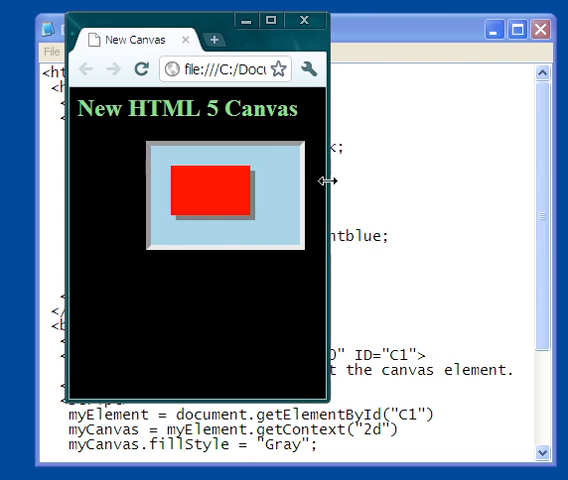
Narrow the Chrome window, then widen it back, checking the canvas stays a third across the page
left_click_drag(336, 178, 530, 178)
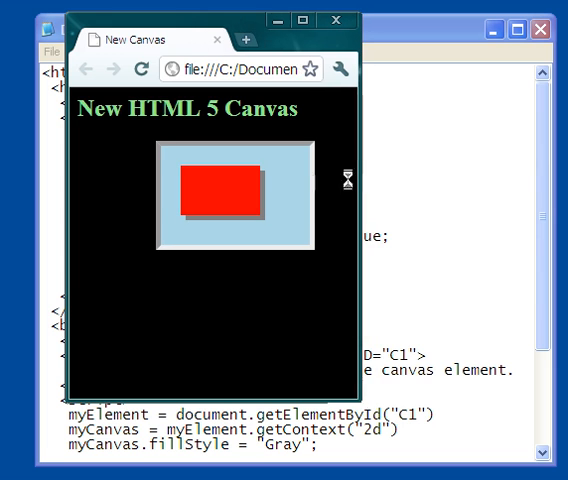
left_click_drag(360, 176, 444, 176)
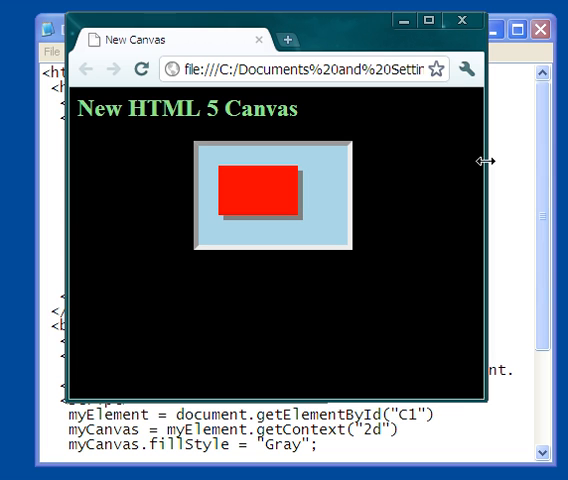
left_click_drag(480, 160, 440, 160)
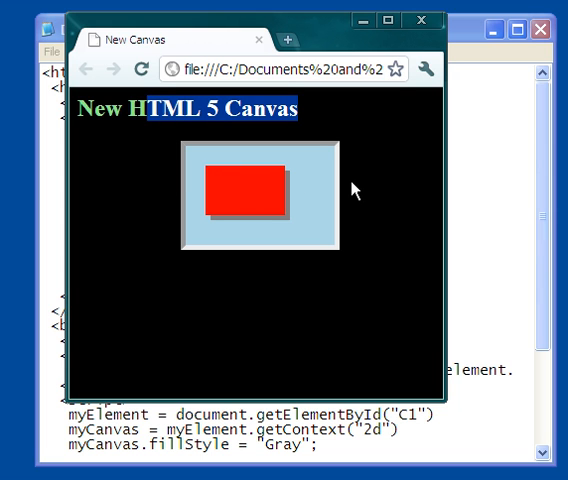
mouse_move(286, 204)
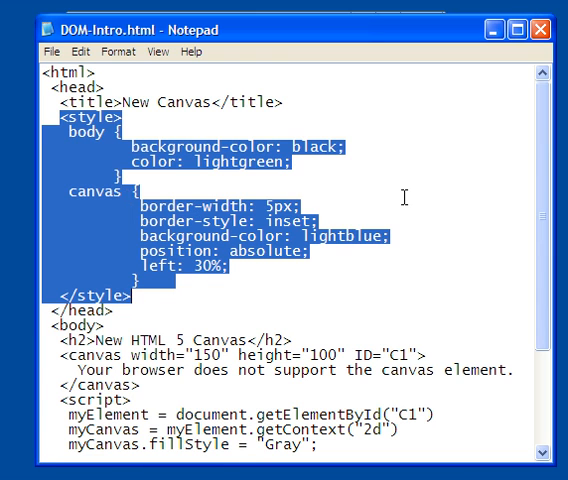
Switch to the Notepad window with DOM-Intro.html to view the body and canvas style rules
left_click(148, 190)
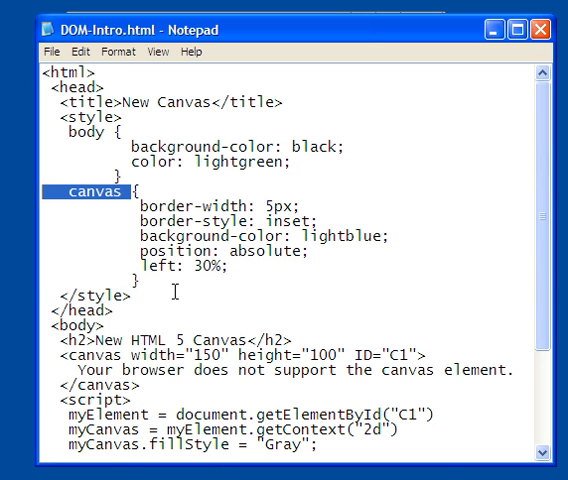
scroll("down", 3)
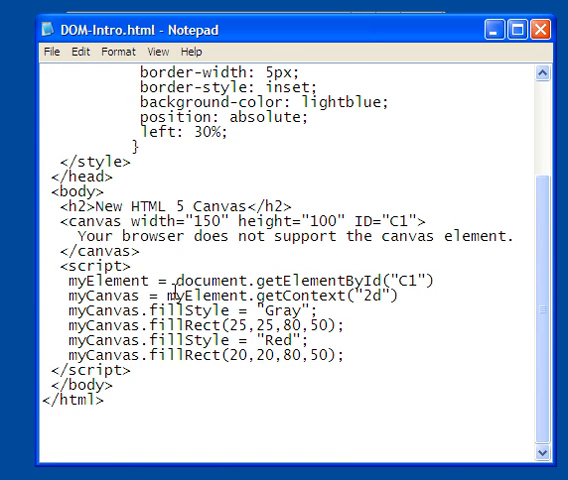
mouse_move(380, 340)
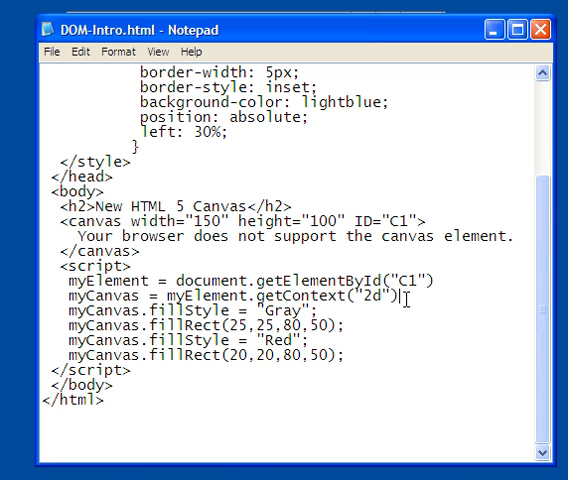
left_click_drag(60, 290, 384, 304)
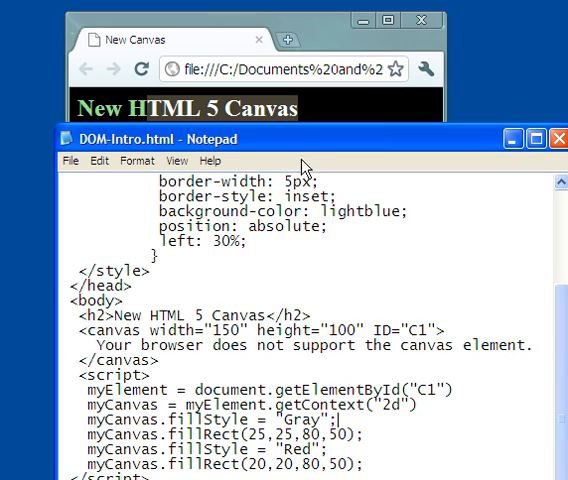
mouse_move(328, 324)
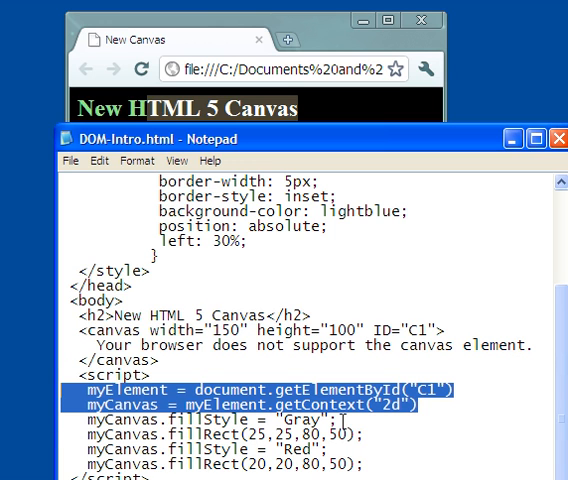
mouse_move(310, 152)
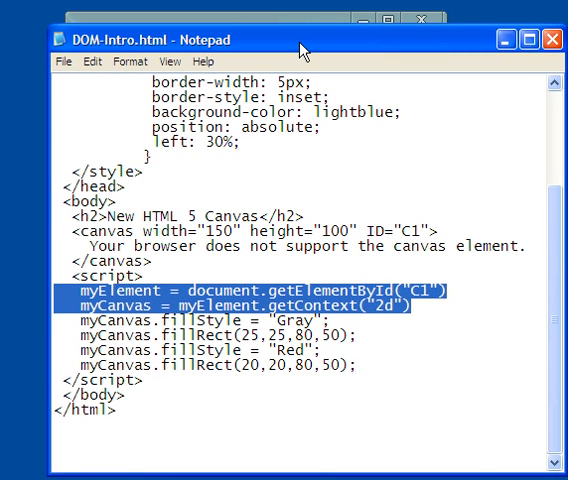
mouse_move(304, 52)
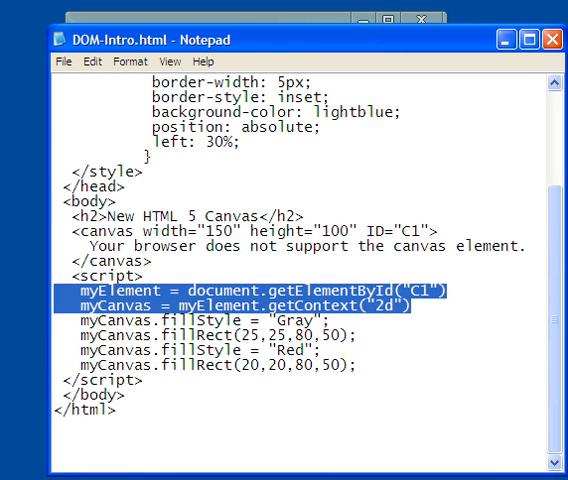